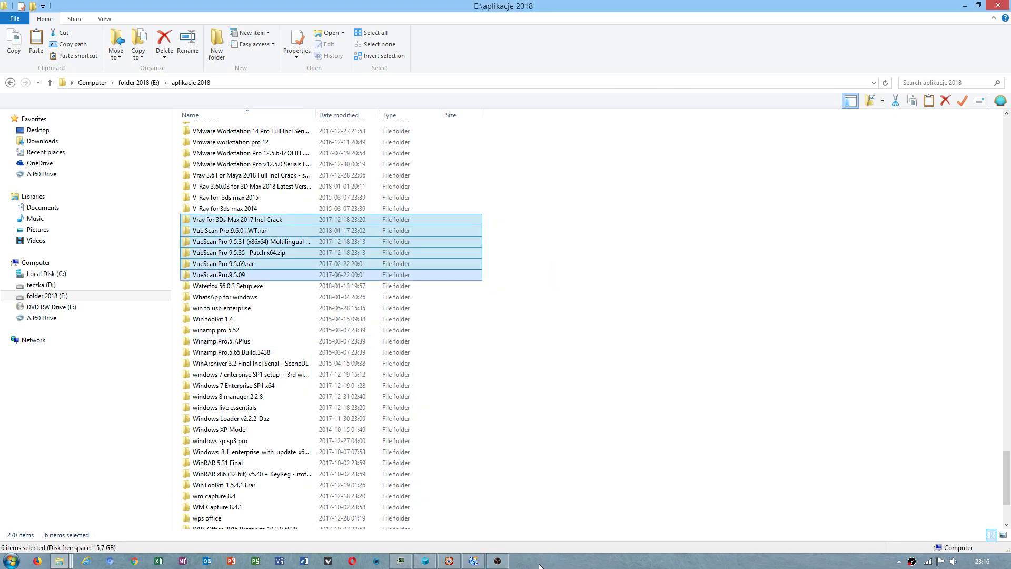
Bring the CDBurnerXP data compilation window to the front from the taskbar
{"action": "left_click", "coordinate": [472, 560]}
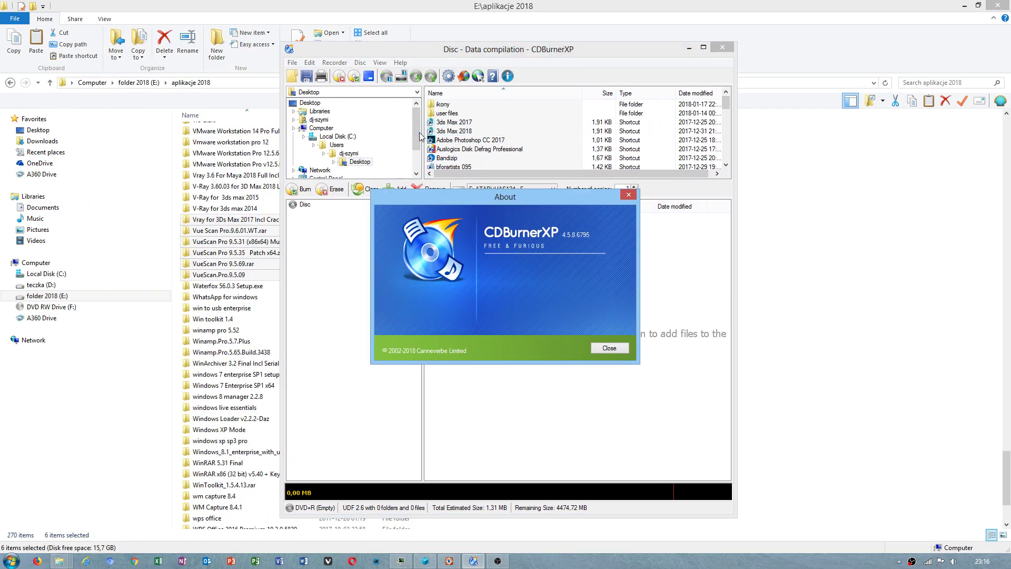
Close the About box and open the Disc menu
{"action": "left_click", "coordinate": [609, 348]}
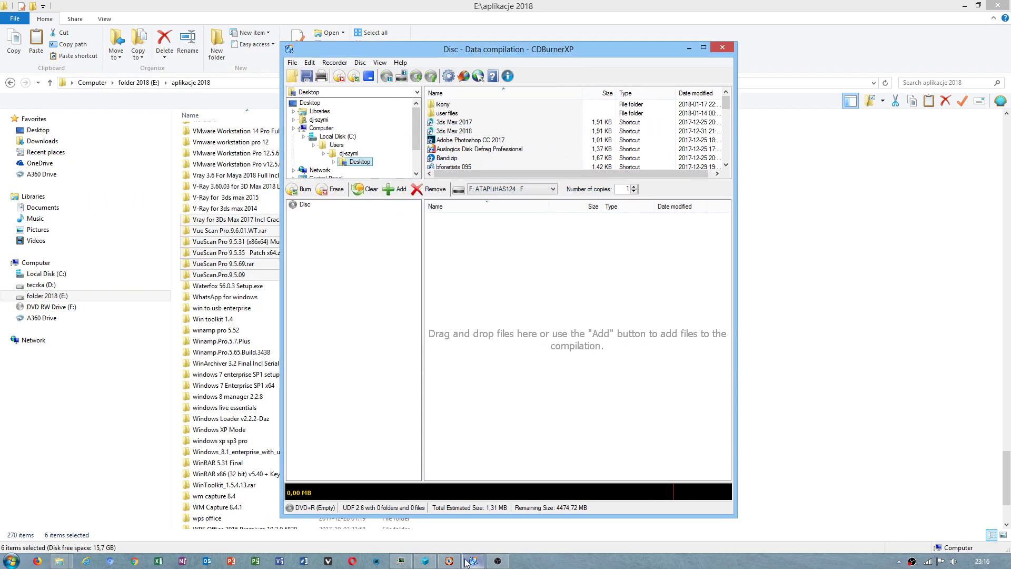
{"action": "left_click", "coordinate": [473, 561]}
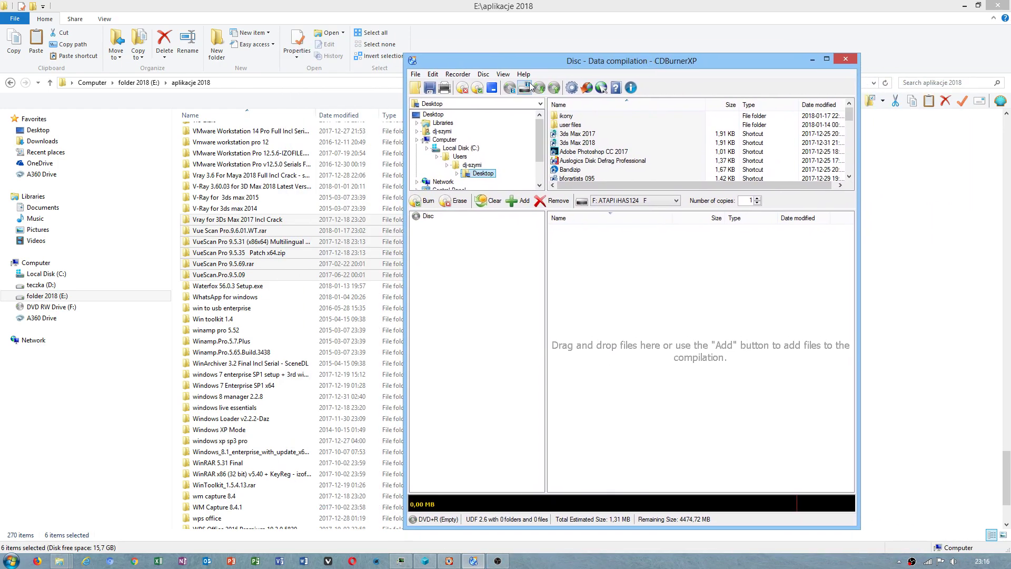
{"action": "left_click", "coordinate": [483, 74]}
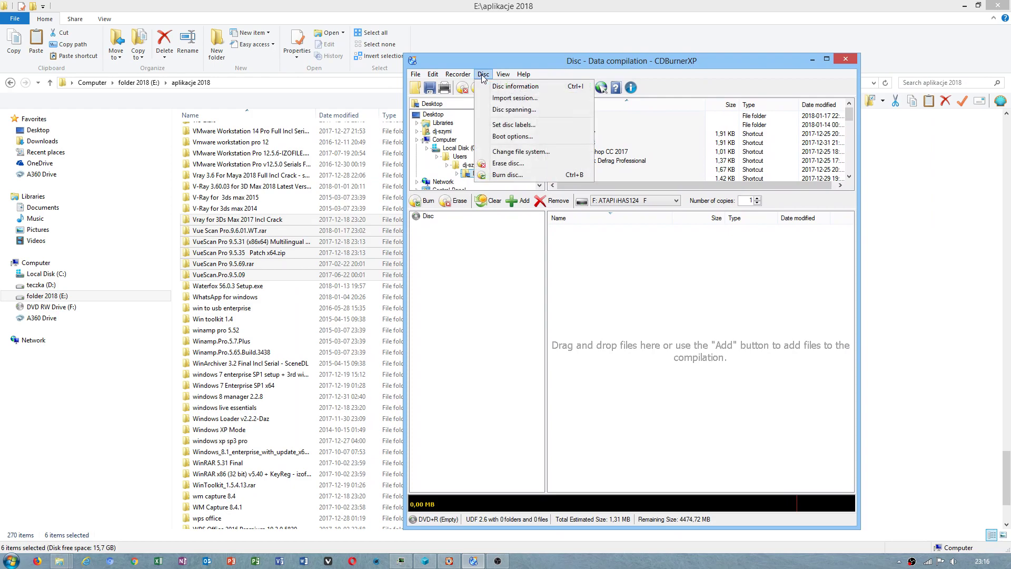
{"action": "mouse_move", "coordinate": [528, 152]}
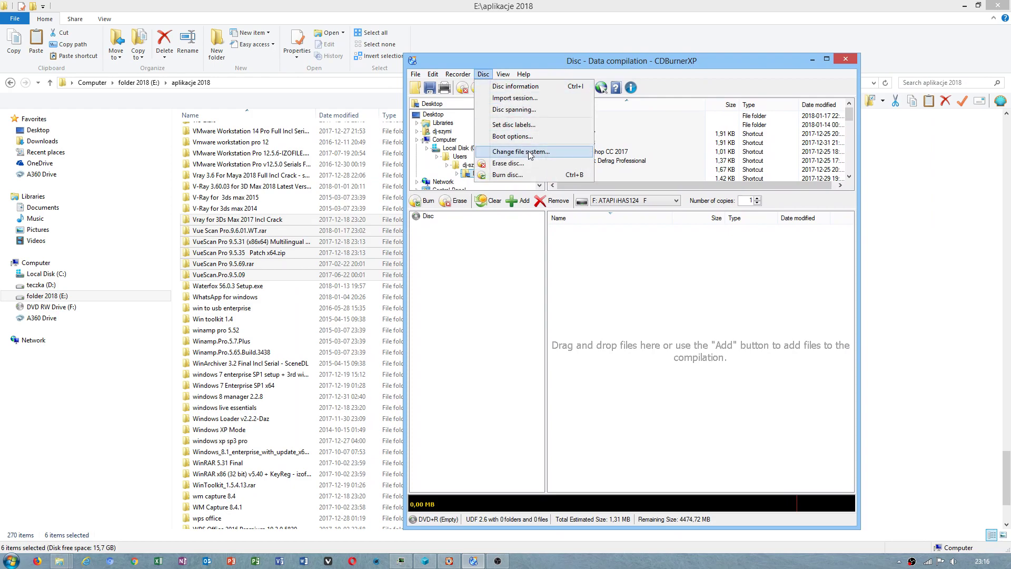
Change the disc file system to UDF, keeping version 2.60, and confirm
{"action": "left_click", "coordinate": [521, 151]}
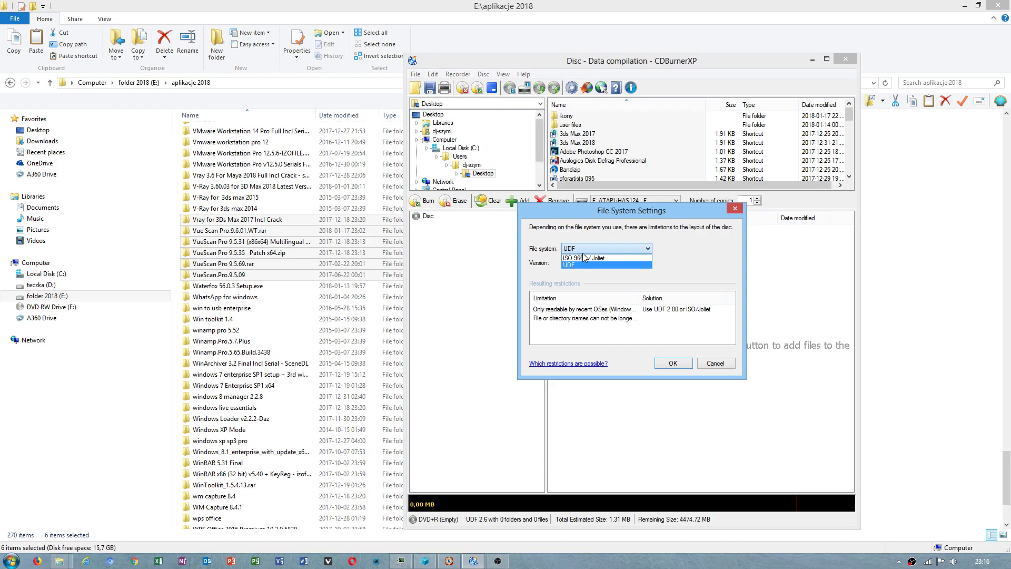
{"action": "left_click", "coordinate": [584, 257]}
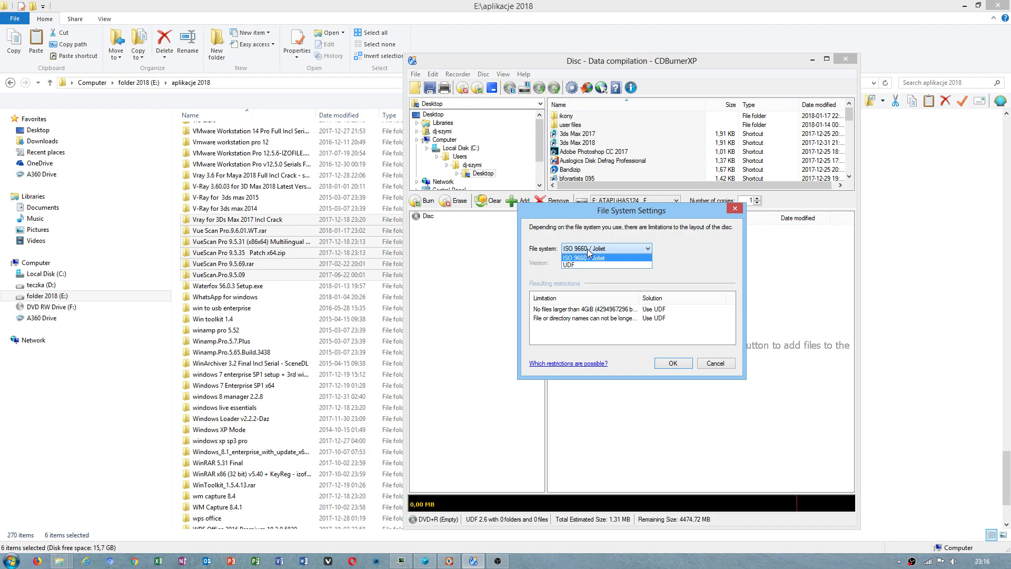
{"action": "left_click", "coordinate": [568, 265]}
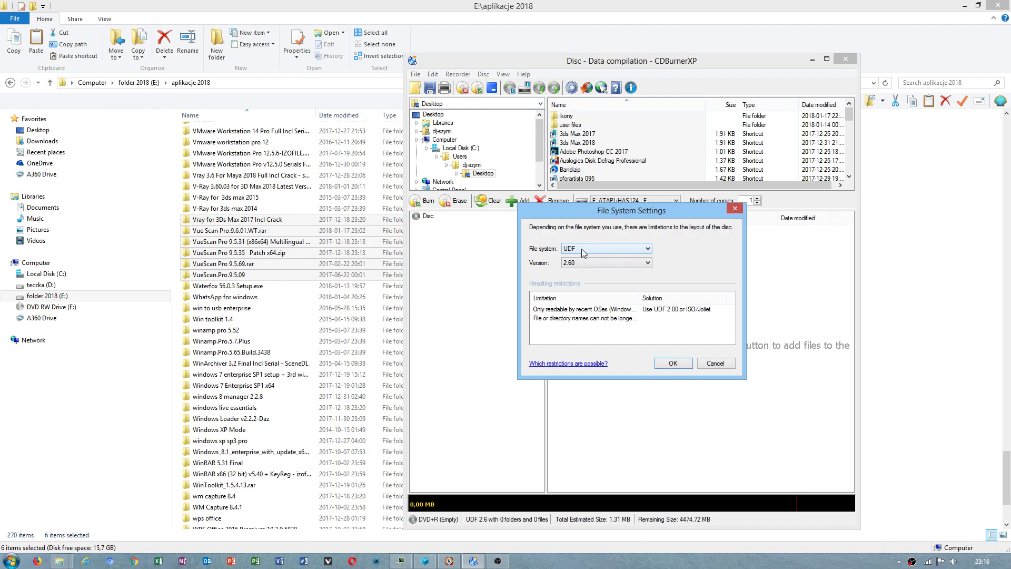
{"action": "left_click", "coordinate": [673, 363]}
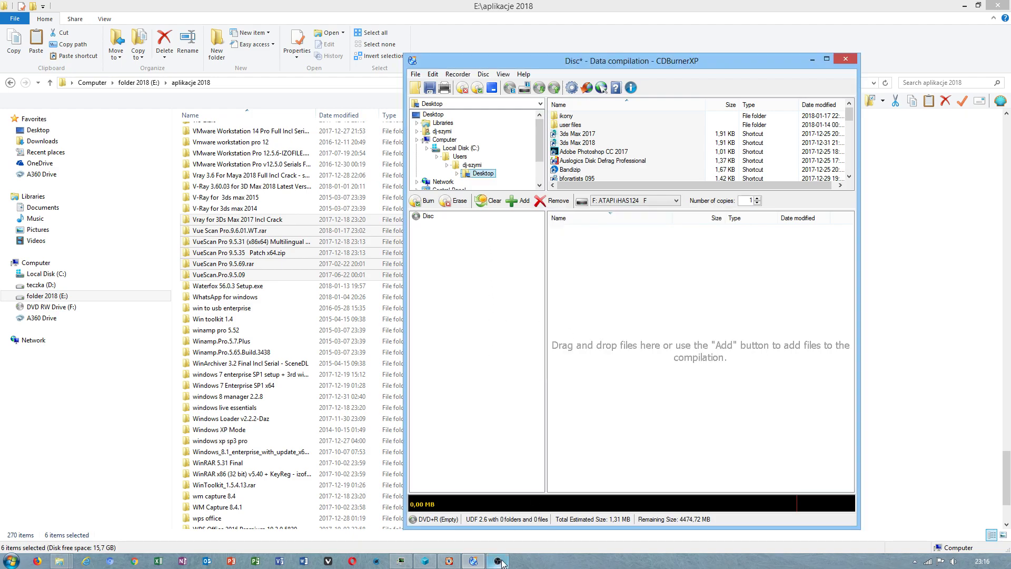
Switch back to the CDBurnerXP window via the taskbar
{"action": "left_click", "coordinate": [497, 560]}
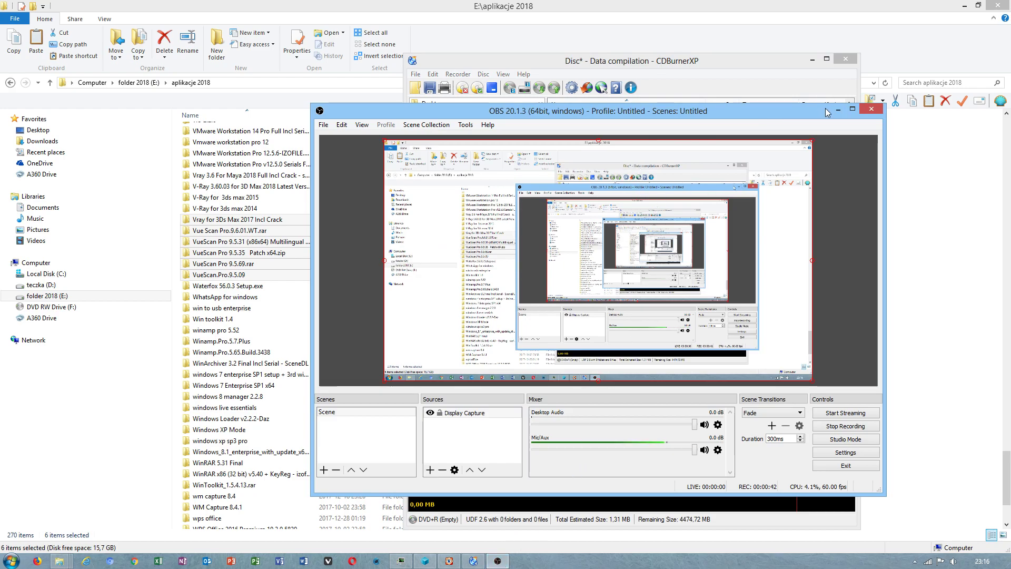
{"action": "left_click", "coordinate": [635, 60]}
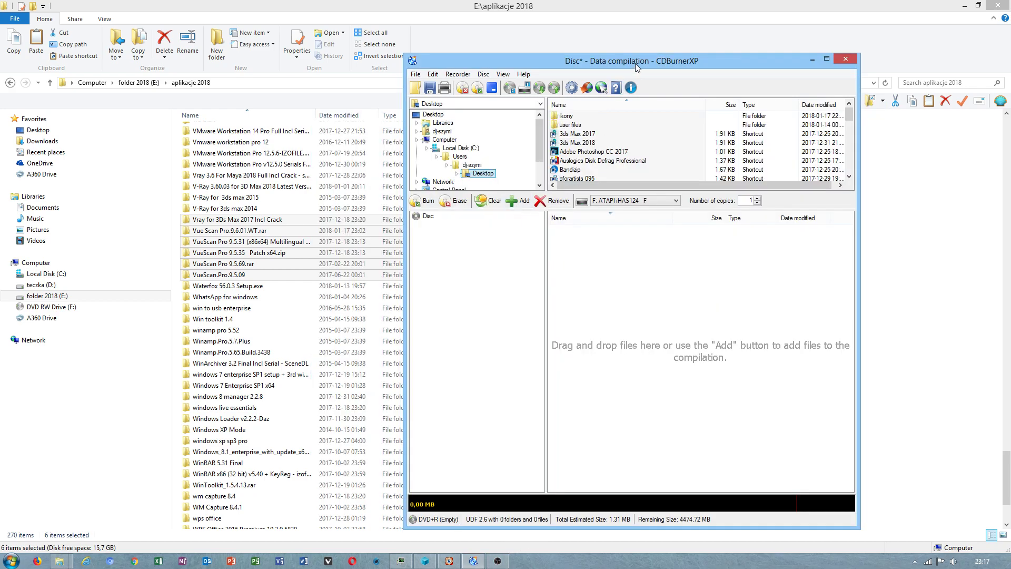
{"action": "left_click", "coordinate": [371, 85]}
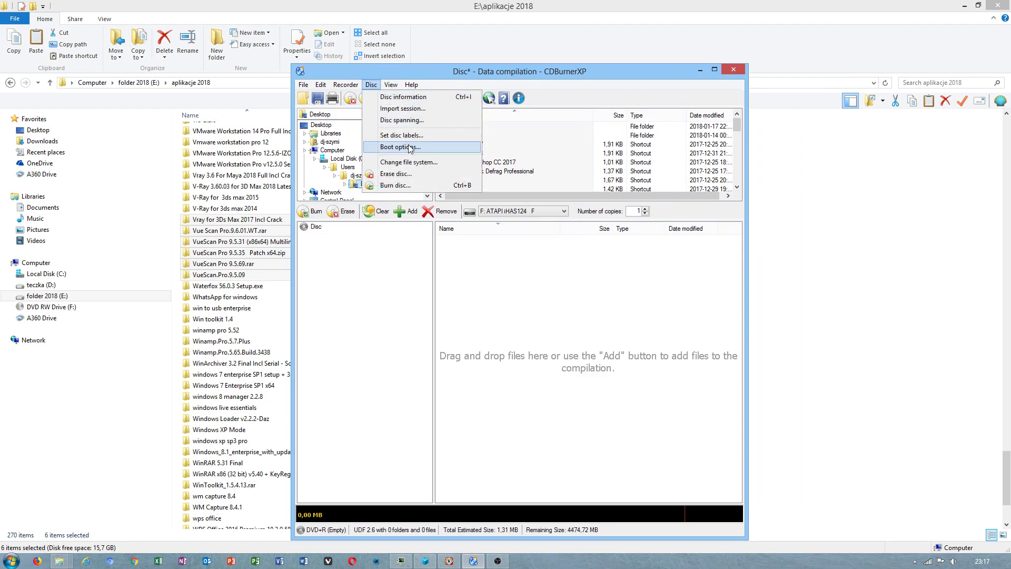
{"action": "left_click", "coordinate": [408, 162]}
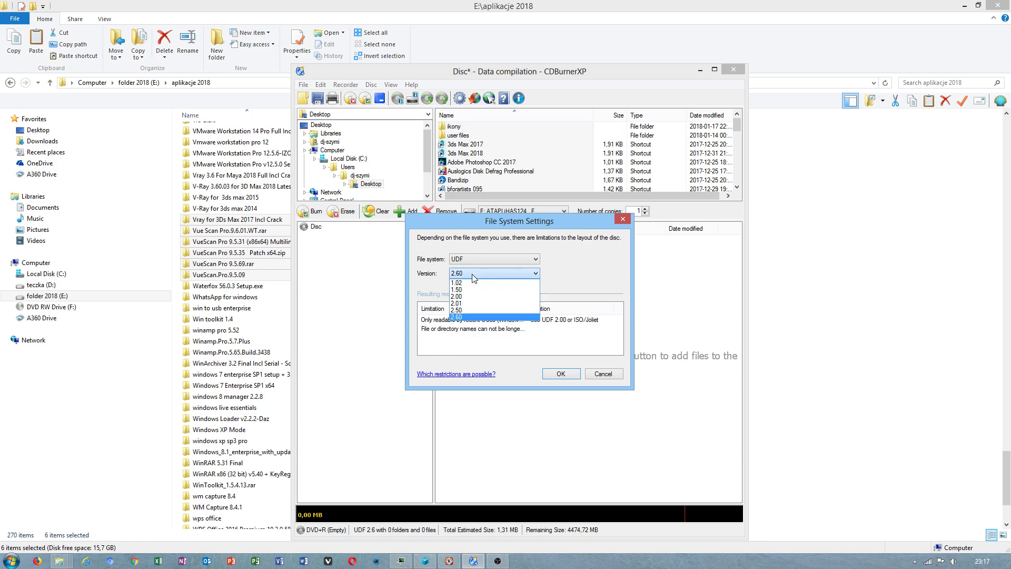
{"action": "left_click", "coordinate": [456, 289]}
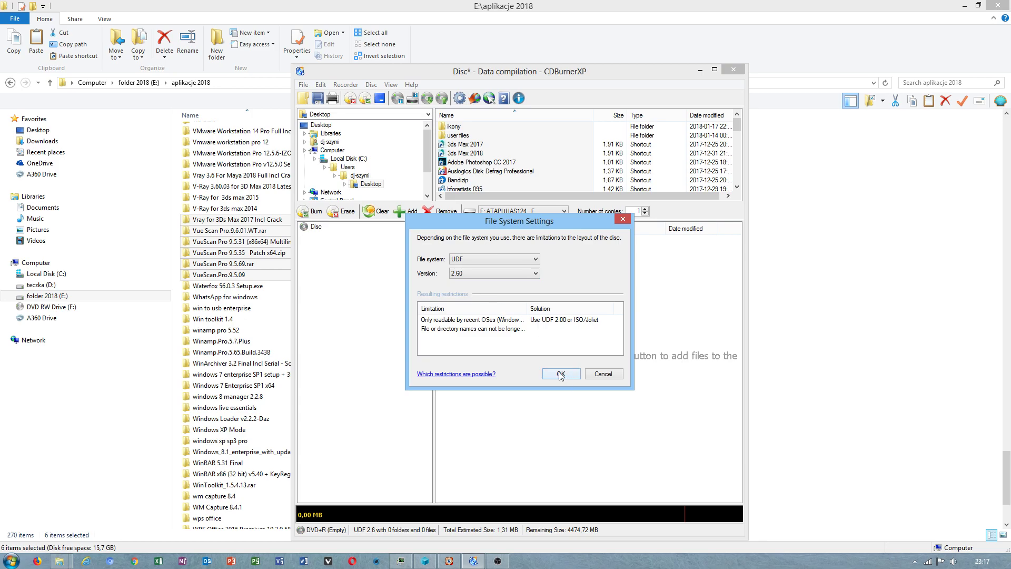
{"action": "left_click", "coordinate": [562, 374]}
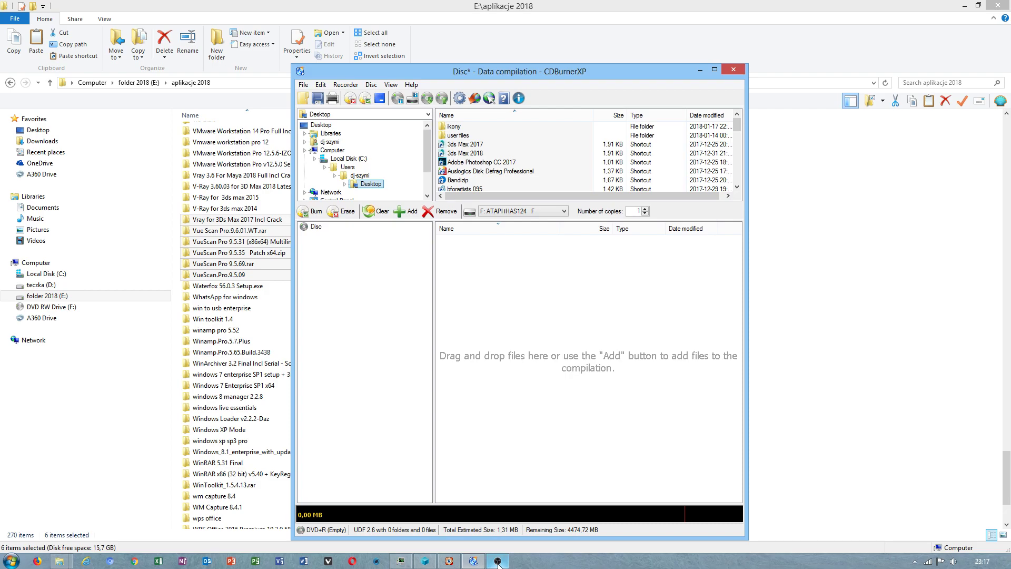
{"action": "left_click", "coordinate": [496, 560]}
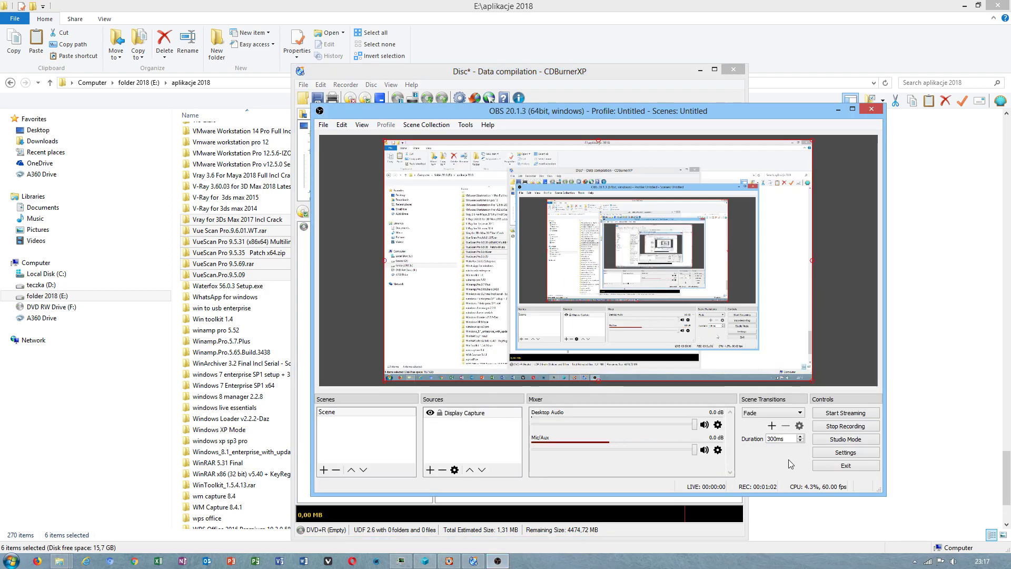